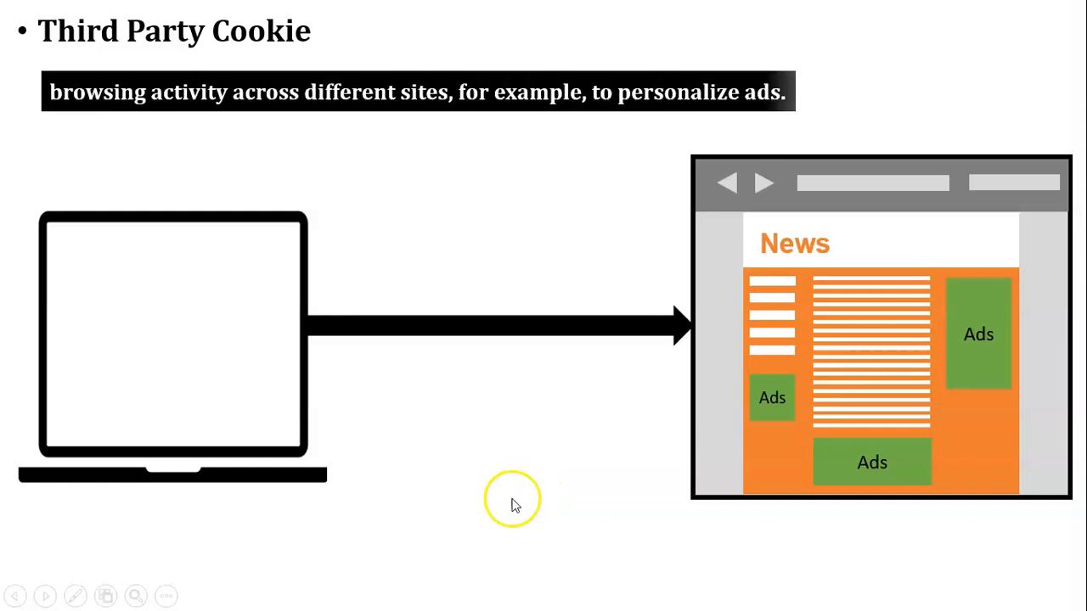
pyautogui.moveTo(483, 105)
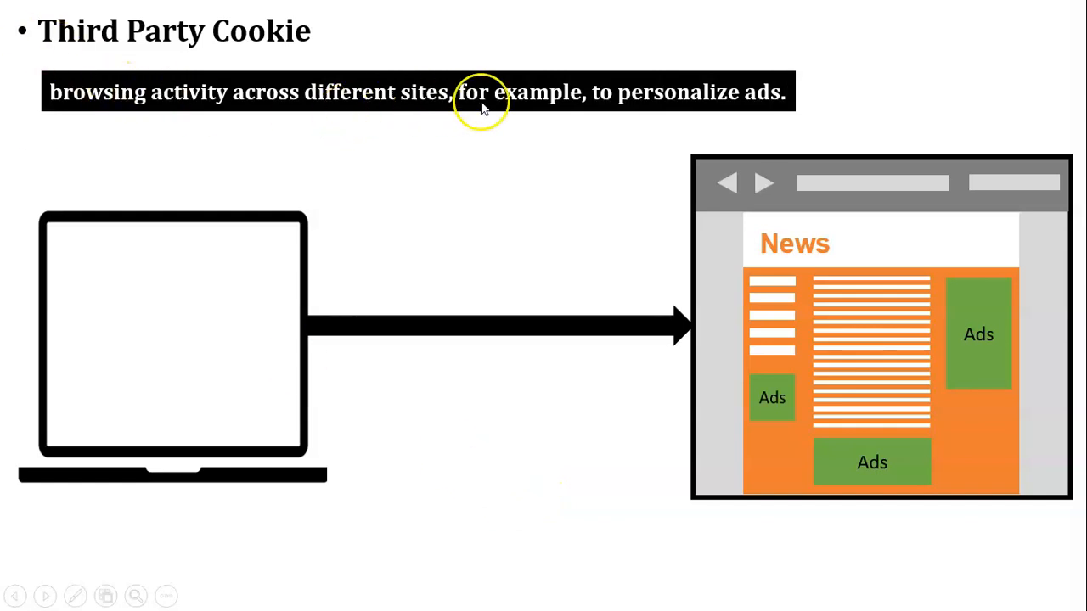
pyautogui.moveTo(866, 370)
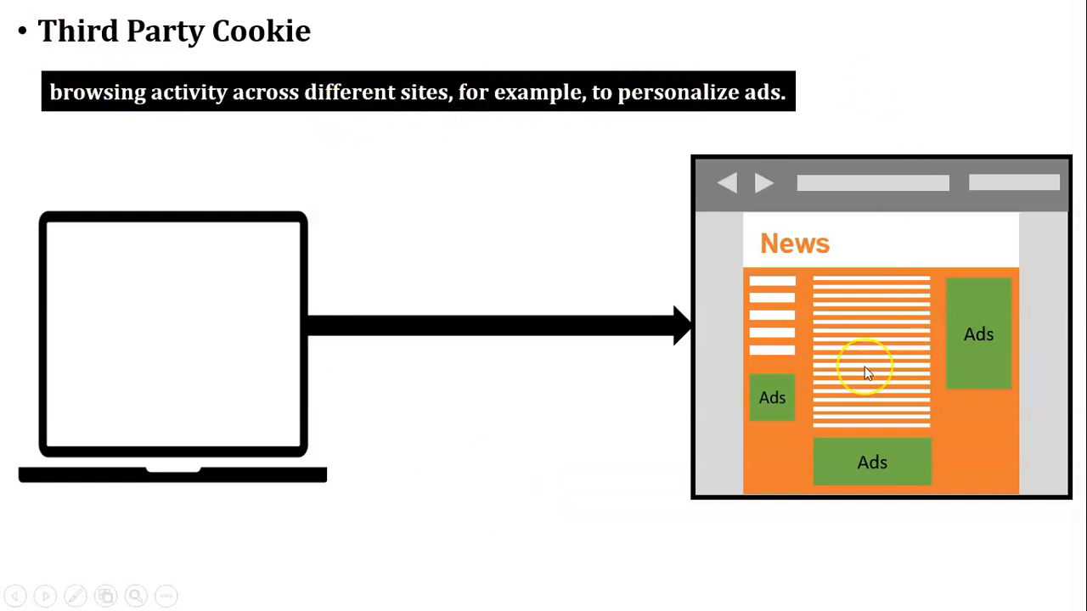